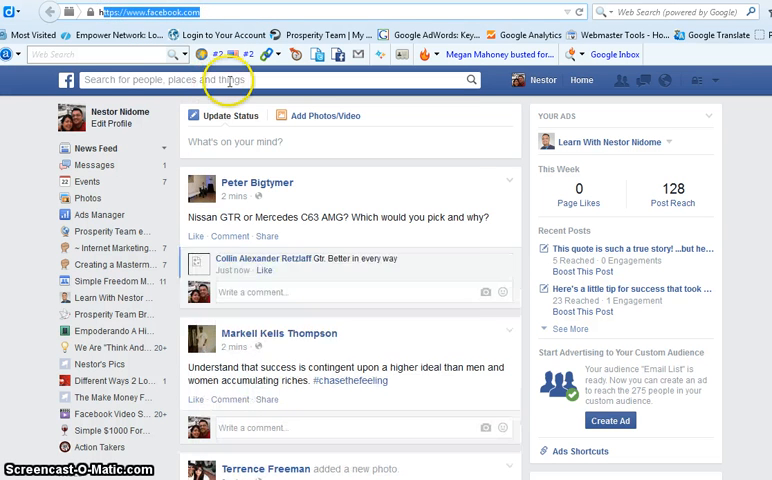
Search Facebook for "ads manager" to list the Ads Manager suggestion
{"action": "left_click", "coordinate": [230, 80]}
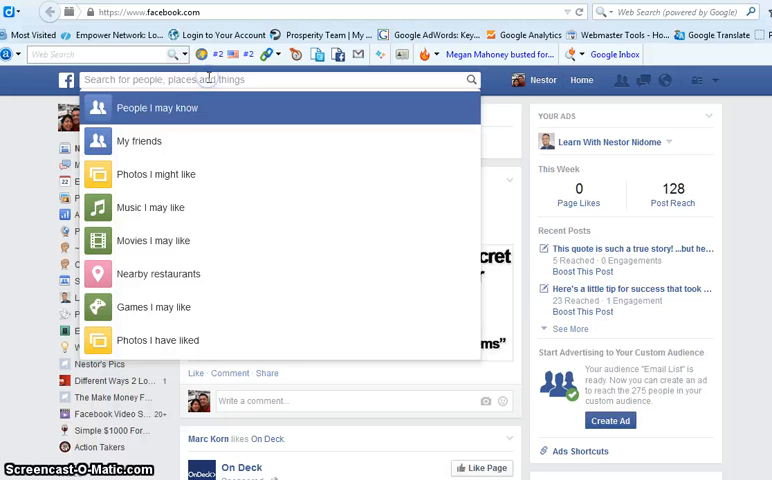
{"action": "type", "text": "ads manager"}
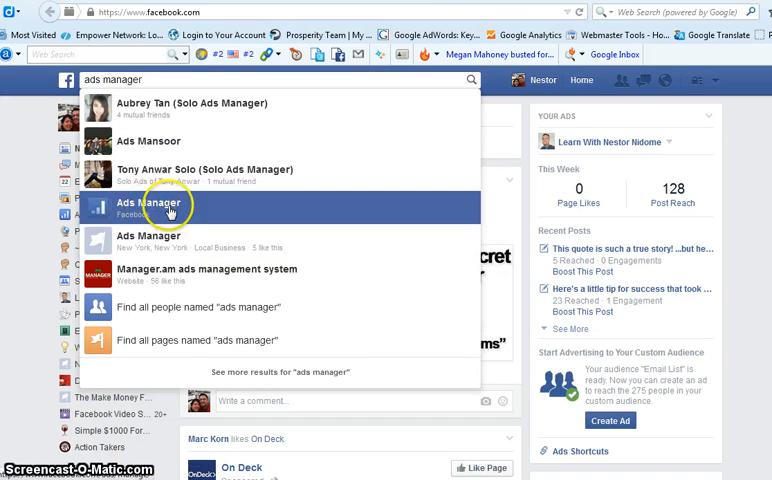
Open Ads Manager from the search suggestions to reach the All Campaigns overview
{"action": "left_click", "coordinate": [160, 205]}
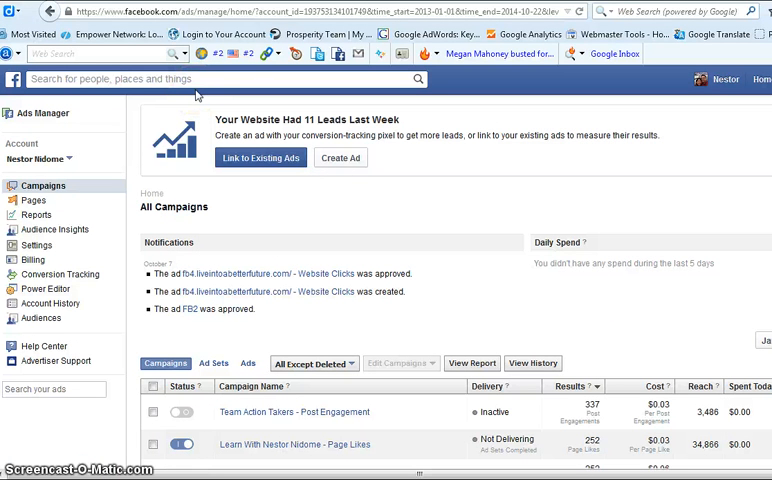
{"action": "mouse_move", "coordinate": [197, 130]}
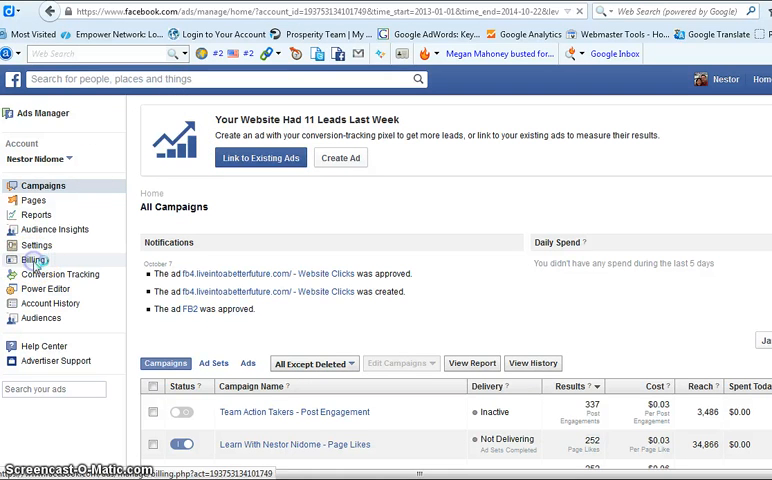
Open Billing from the sidebar and re-enter the password to reach payment methods
{"action": "left_click", "coordinate": [35, 261]}
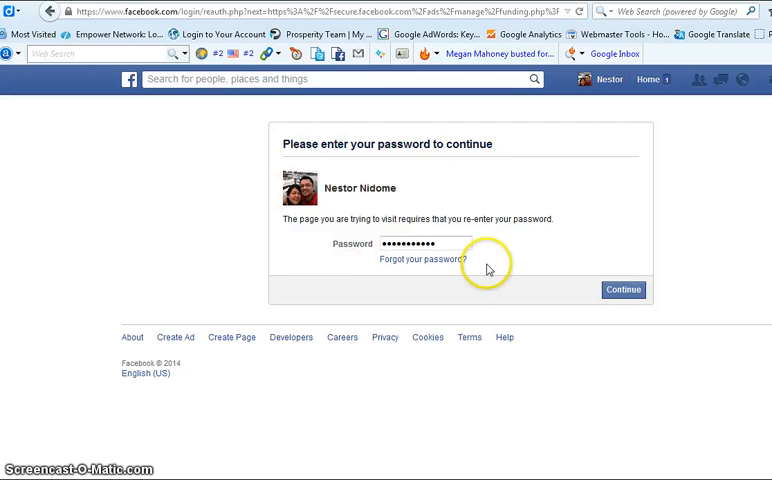
{"action": "left_click", "coordinate": [440, 243]}
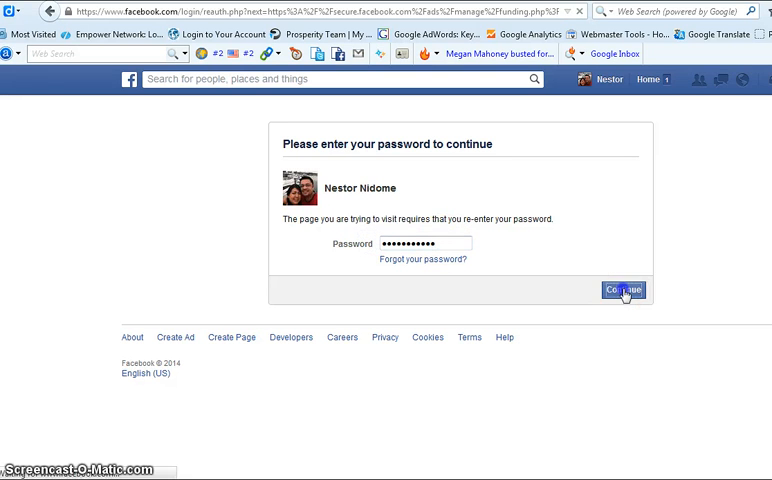
{"action": "left_click", "coordinate": [623, 290]}
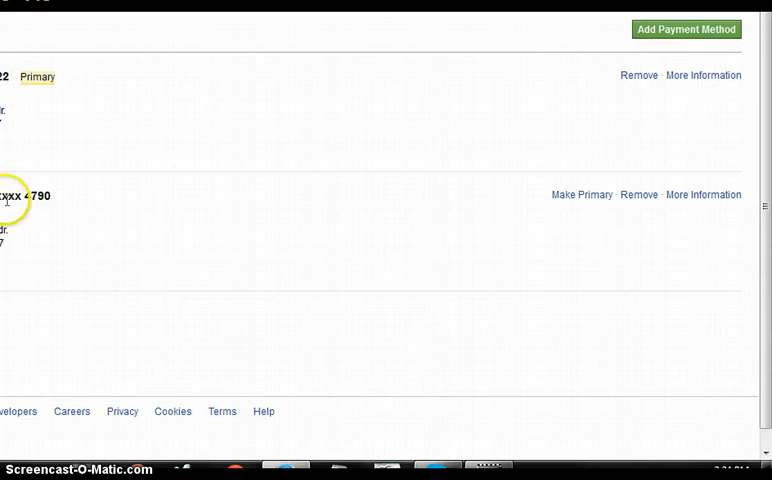
{"action": "mouse_move", "coordinate": [188, 110]}
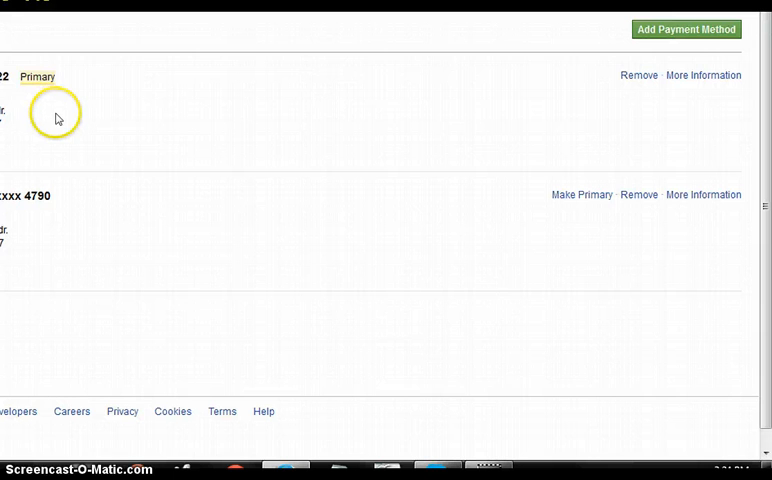
{"action": "mouse_move", "coordinate": [32, 119]}
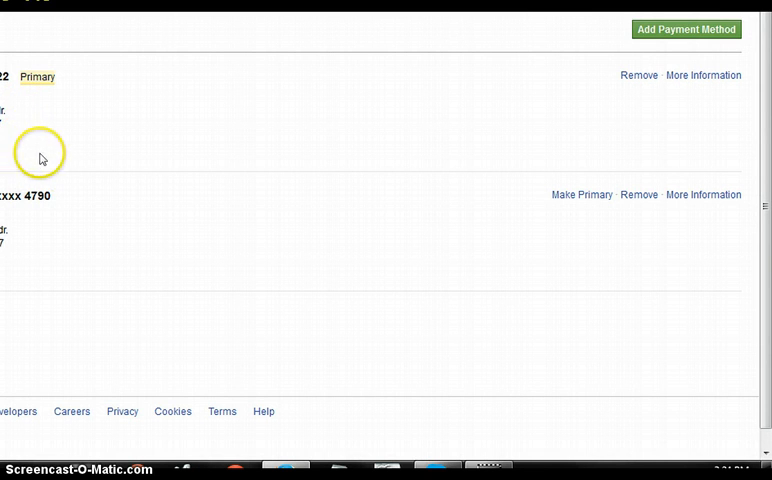
{"action": "mouse_move", "coordinate": [37, 203]}
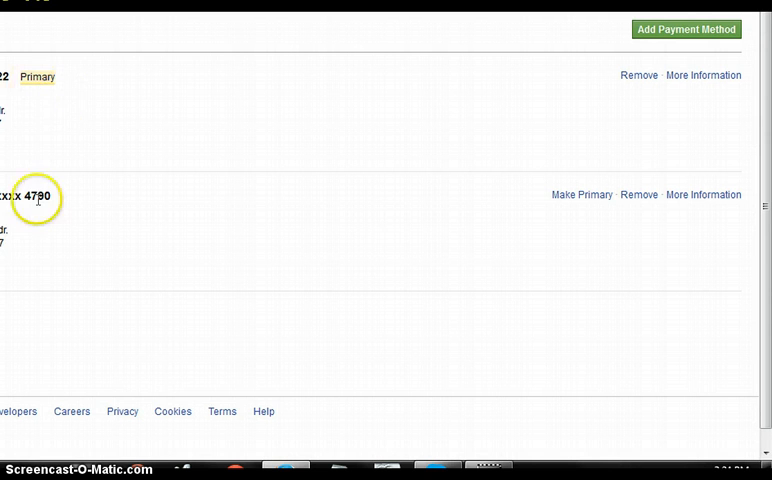
{"action": "mouse_move", "coordinate": [34, 57]}
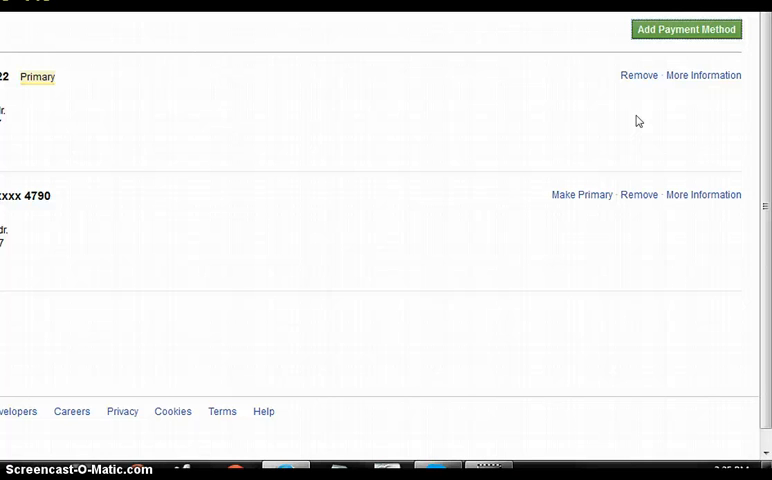
Review the saved cards, including the Primary and the card ending 4790, then start adding a payment method
{"action": "left_click", "coordinate": [686, 29]}
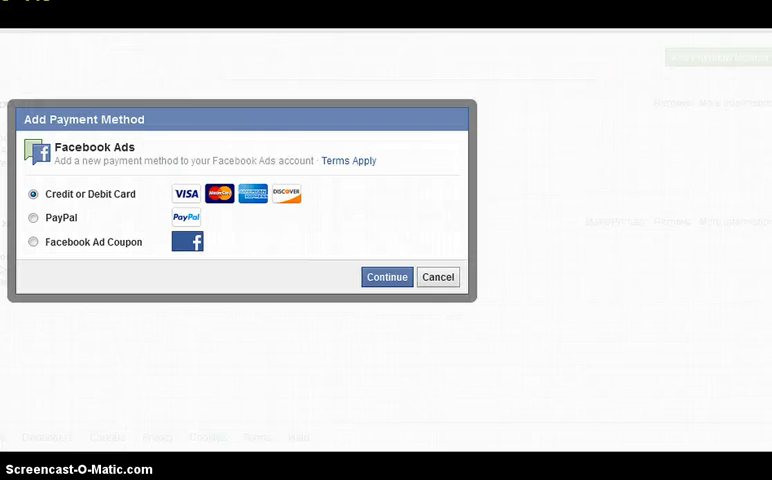
{"action": "mouse_move", "coordinate": [27, 109]}
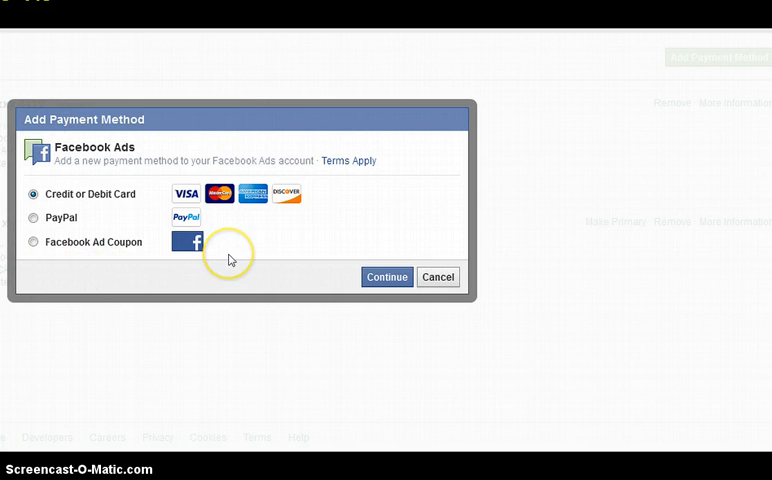
{"action": "mouse_move", "coordinate": [163, 247]}
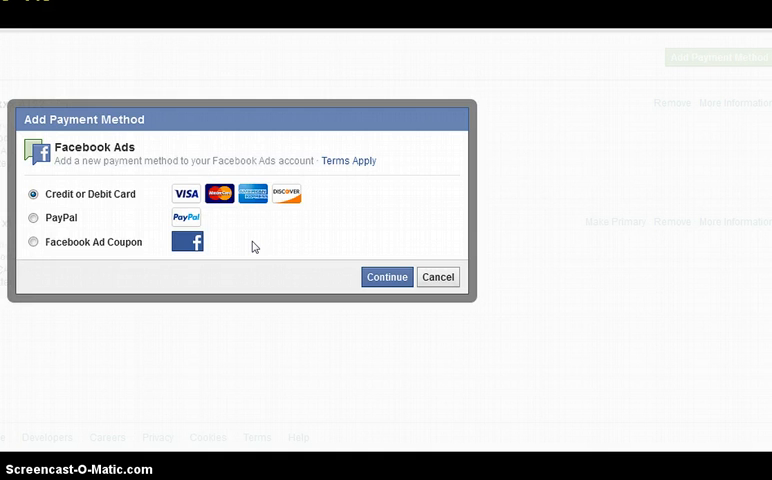
Choose credit or debit card as the payment type in the Add Payment Method dialog
{"action": "left_click", "coordinate": [253, 246]}
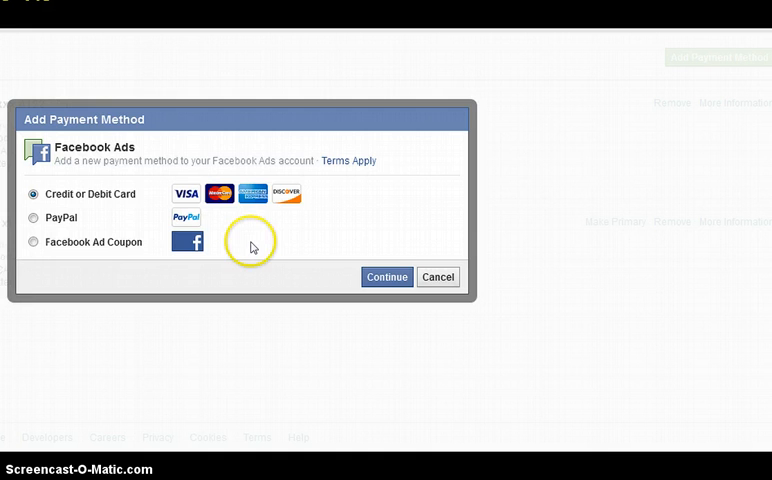
{"action": "mouse_move", "coordinate": [48, 242]}
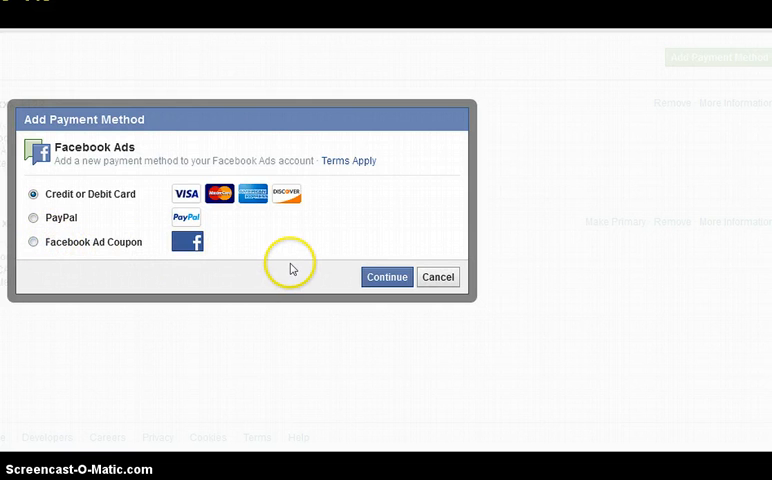
{"action": "mouse_move", "coordinate": [460, 329]}
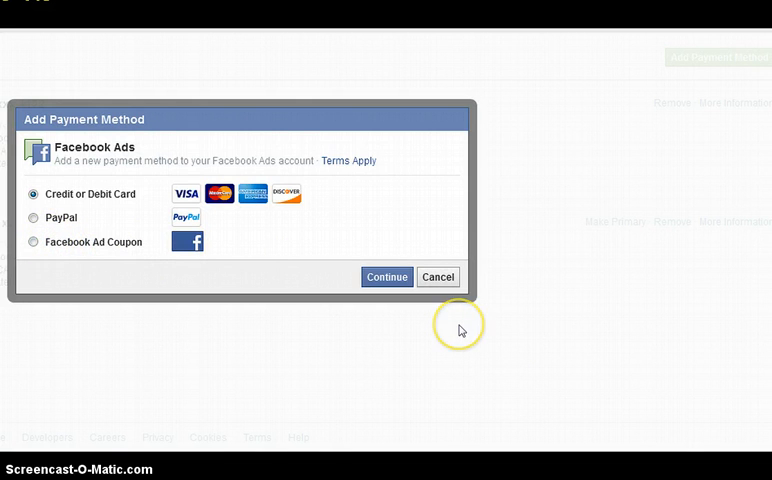